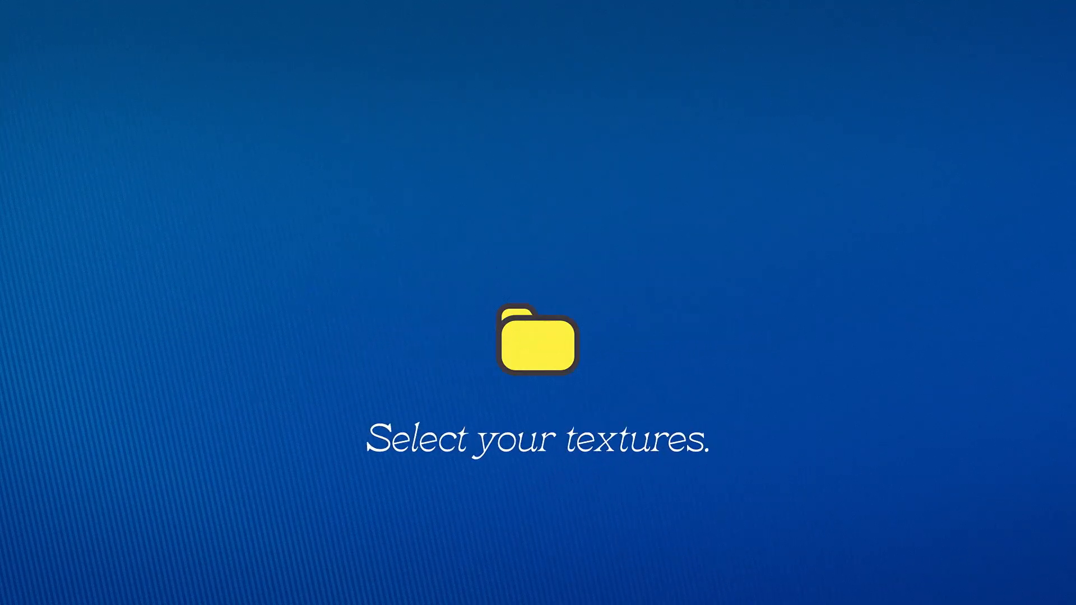
Open the Texture Looper Demo comp showing the window graphic over the blue background
click(538, 344)
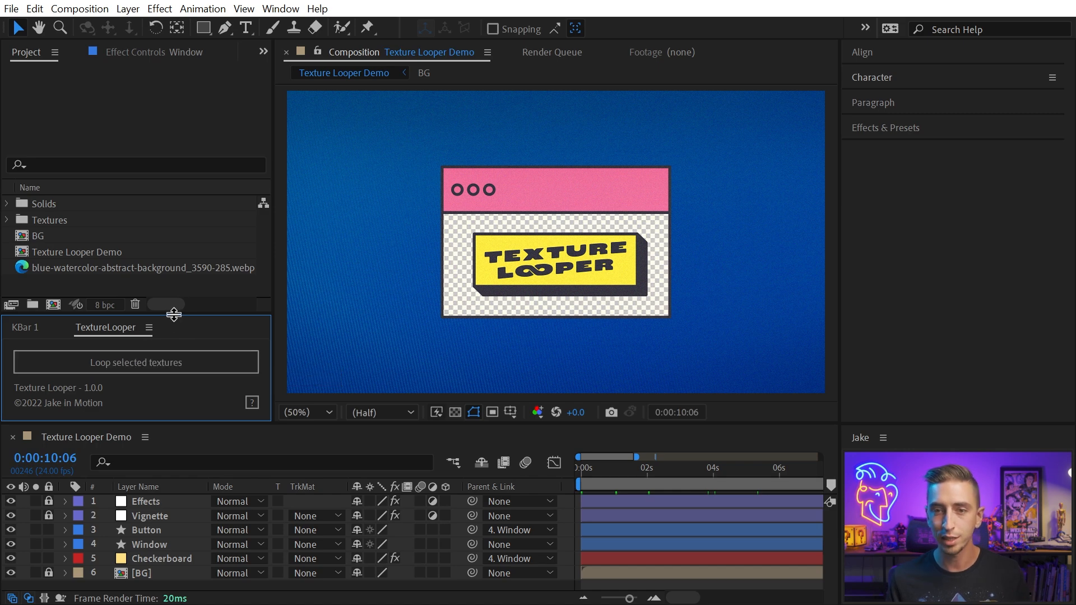
Expand the Textures folder in the Project panel and select the Cement texture folder
click(8, 220)
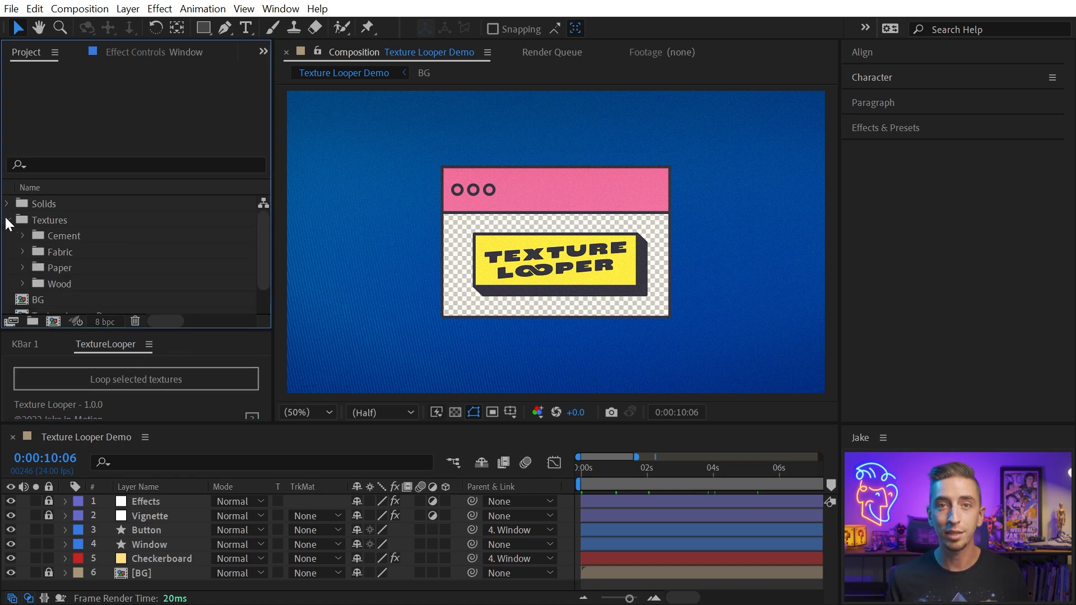
click(50, 219)
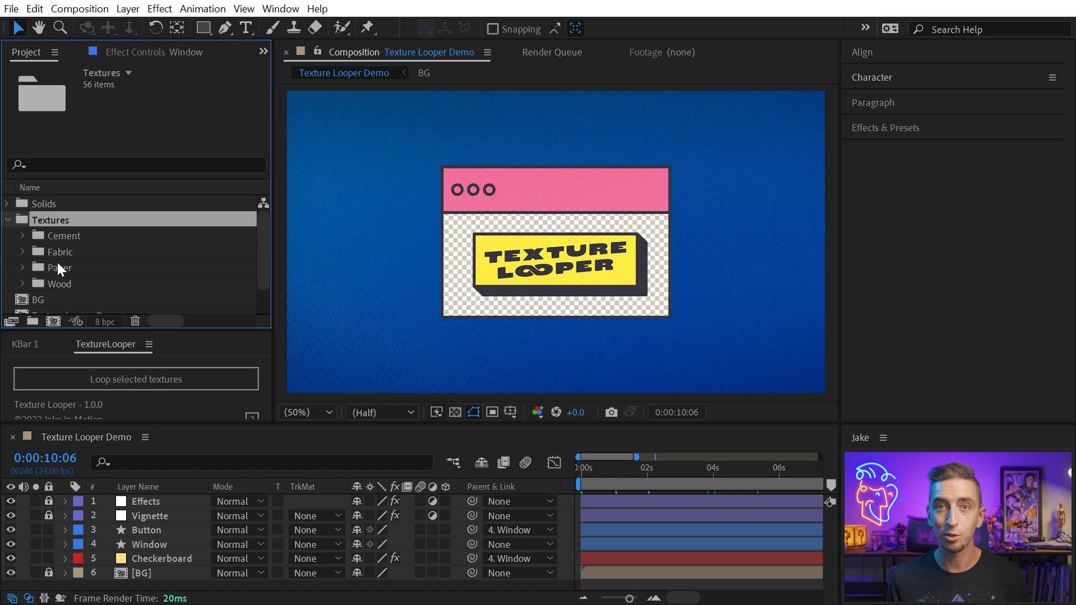
mouse_move(76, 249)
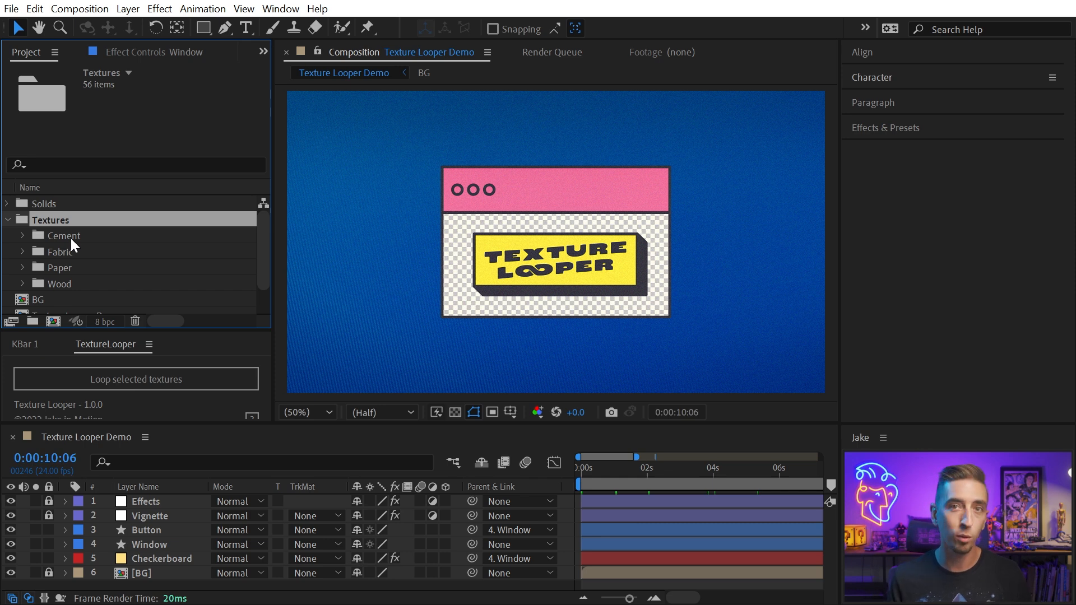
click(64, 236)
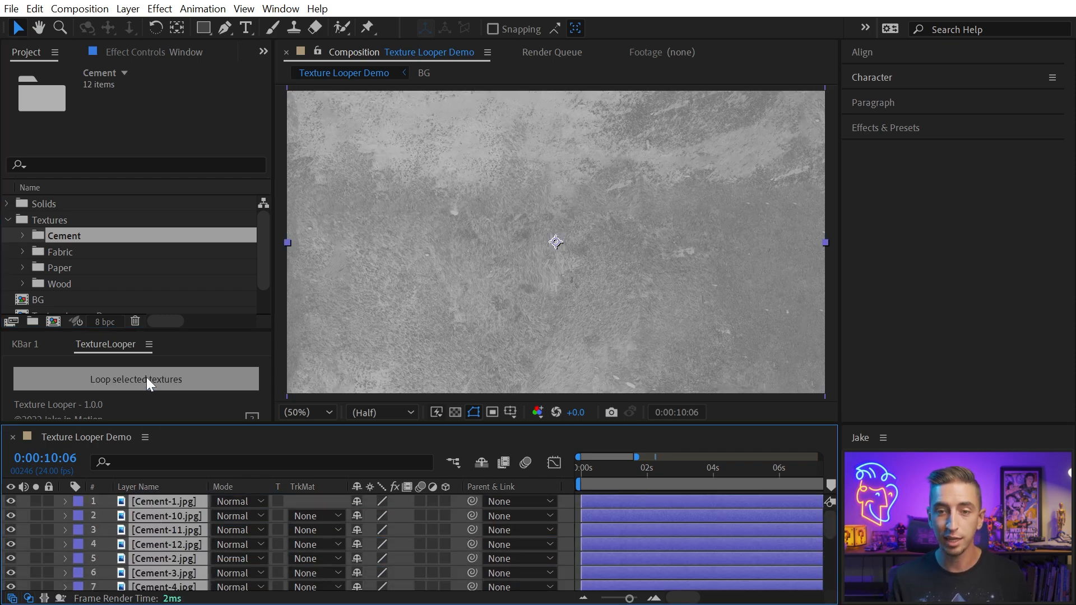
Loop the selected Cement images into a single Textures layer with Texture Looper
click(136, 379)
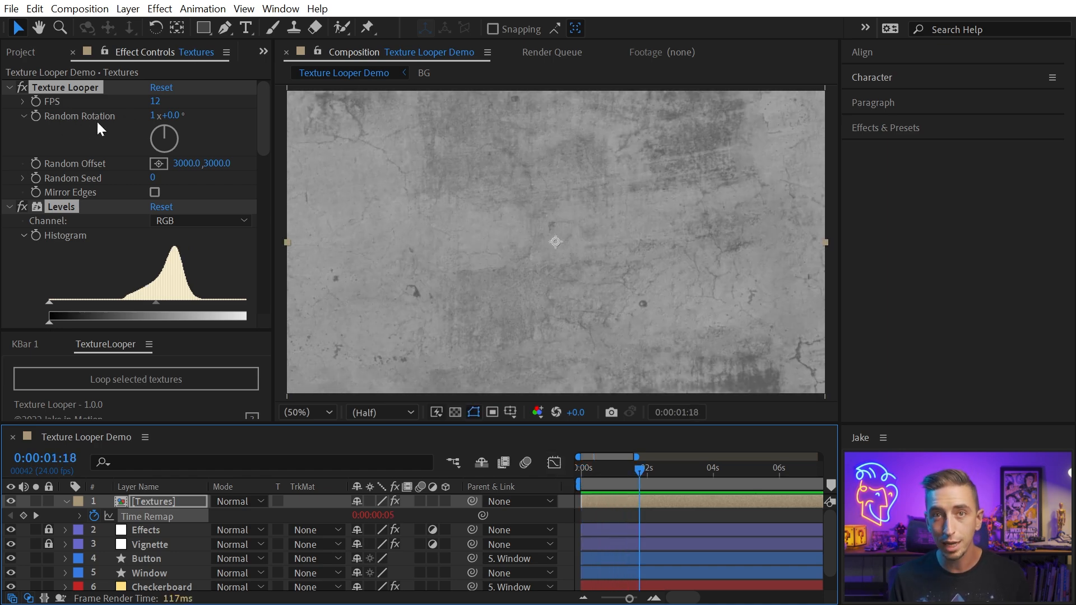
mouse_move(162, 132)
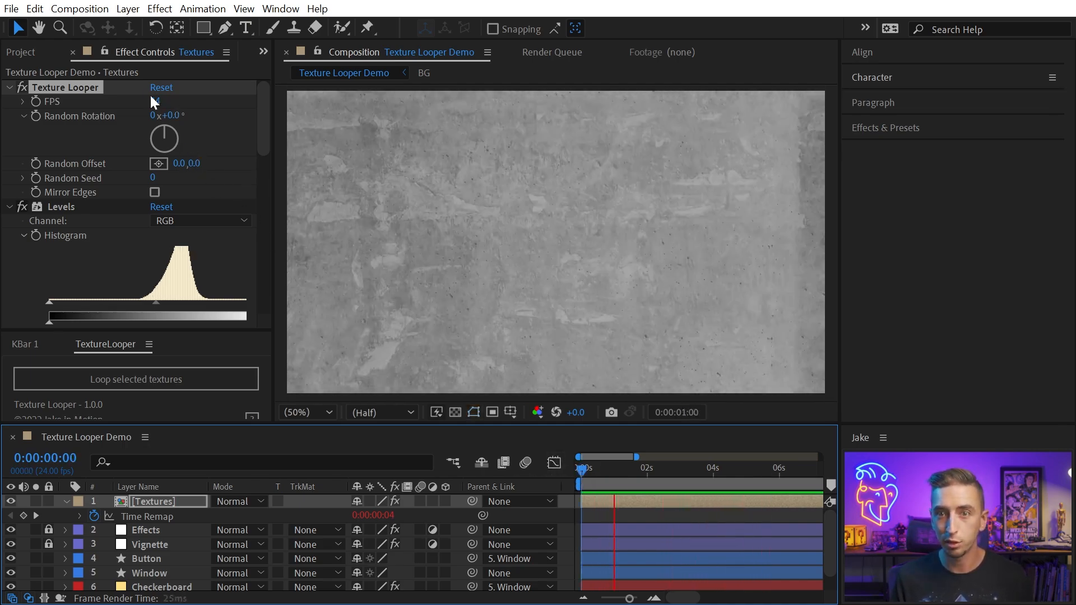
Remove the Textures layer, leaving its precomp in the Texture Looper project folder
drag(582, 467, 637, 467)
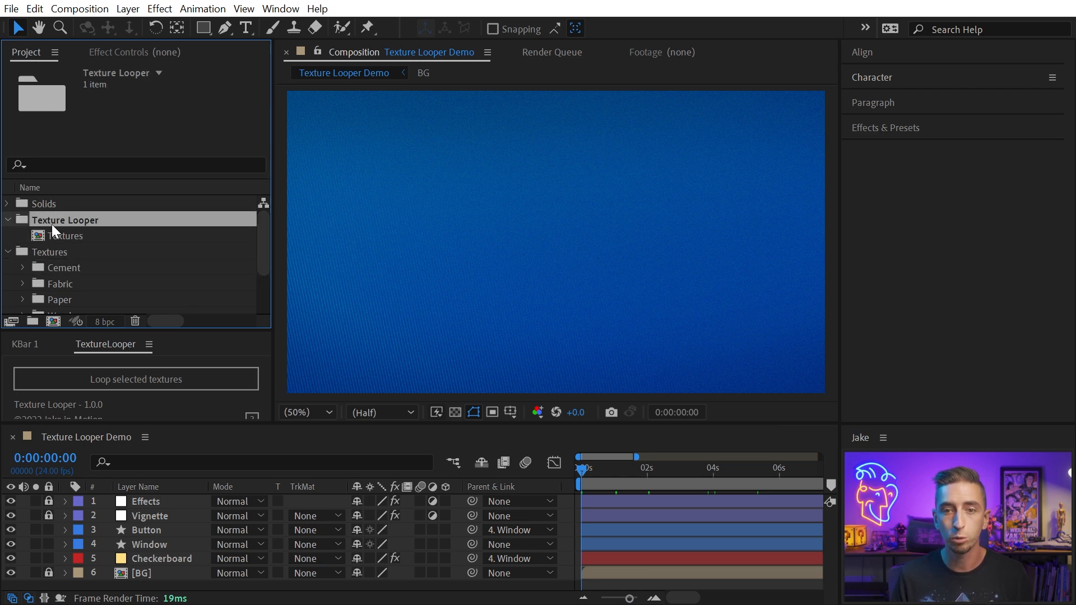
Rename the Textures comp to Cement Textures and collapse the Texture Looper folder
click(64, 236)
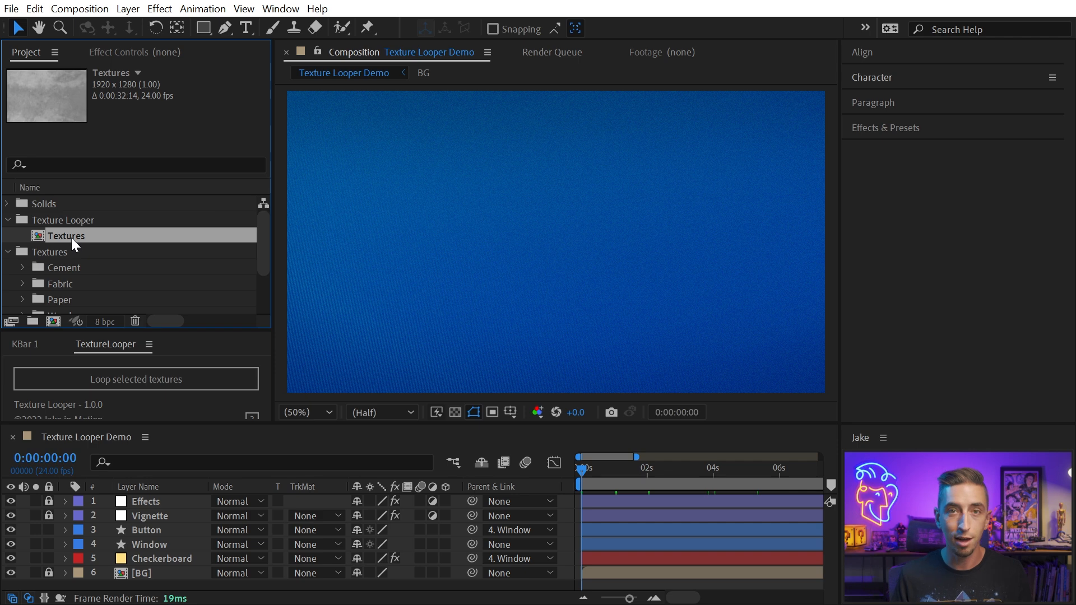
mouse_move(62, 277)
text(Cement )
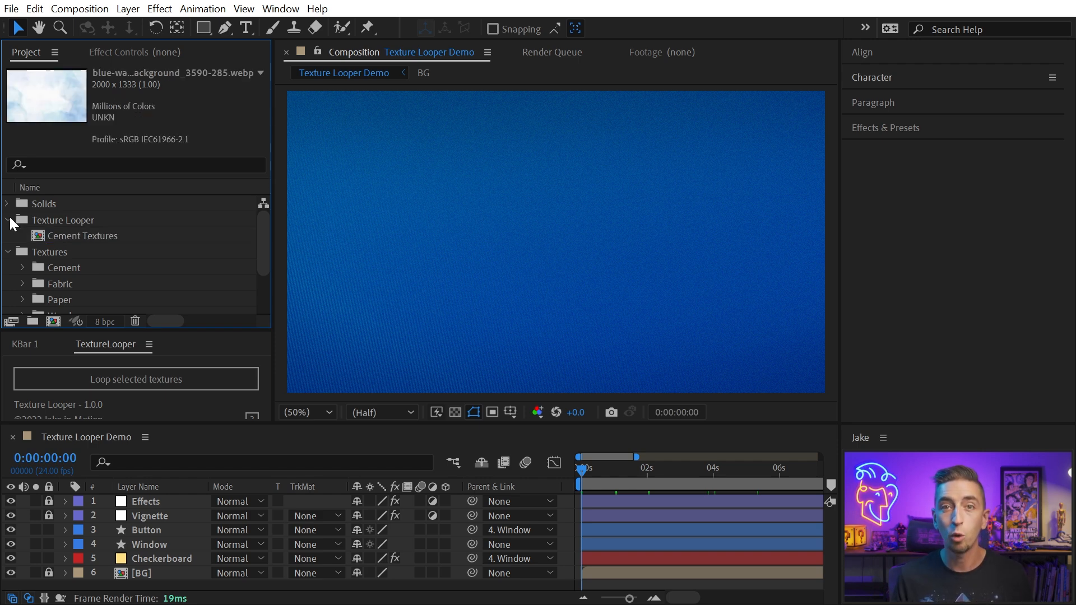
click(7, 220)
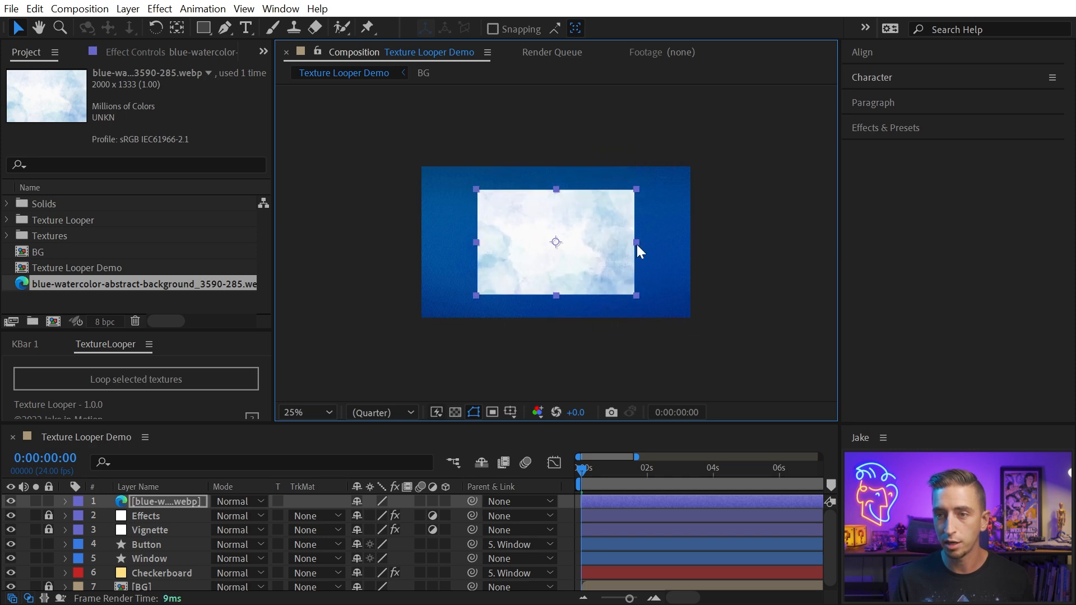
Loop the watercolor layer into Textures 2, preview its frames, and enable Mirror Edges
click(307, 412)
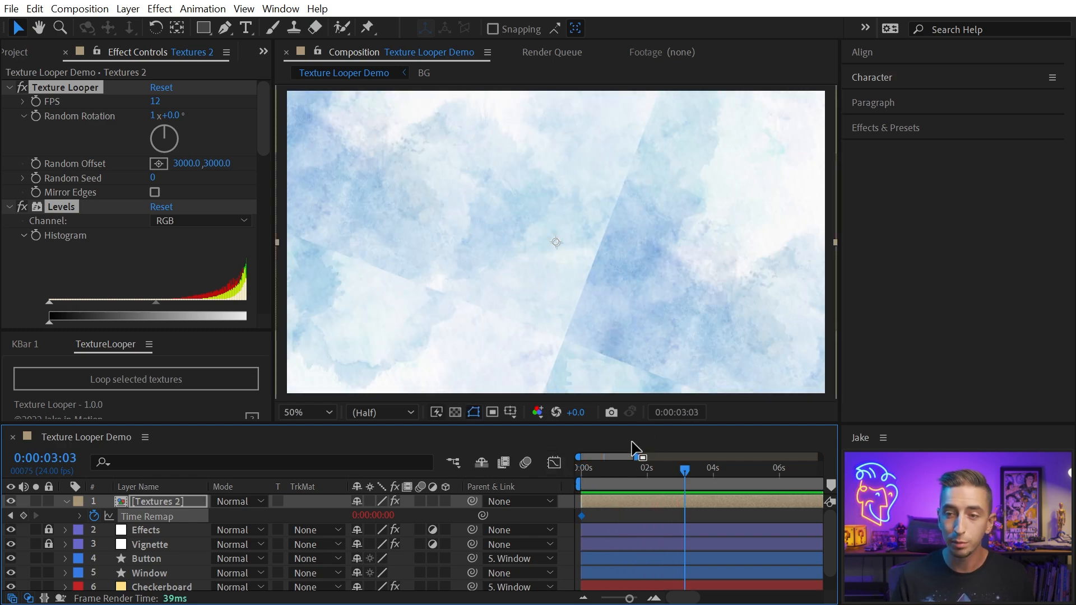
drag(685, 456, 620, 456)
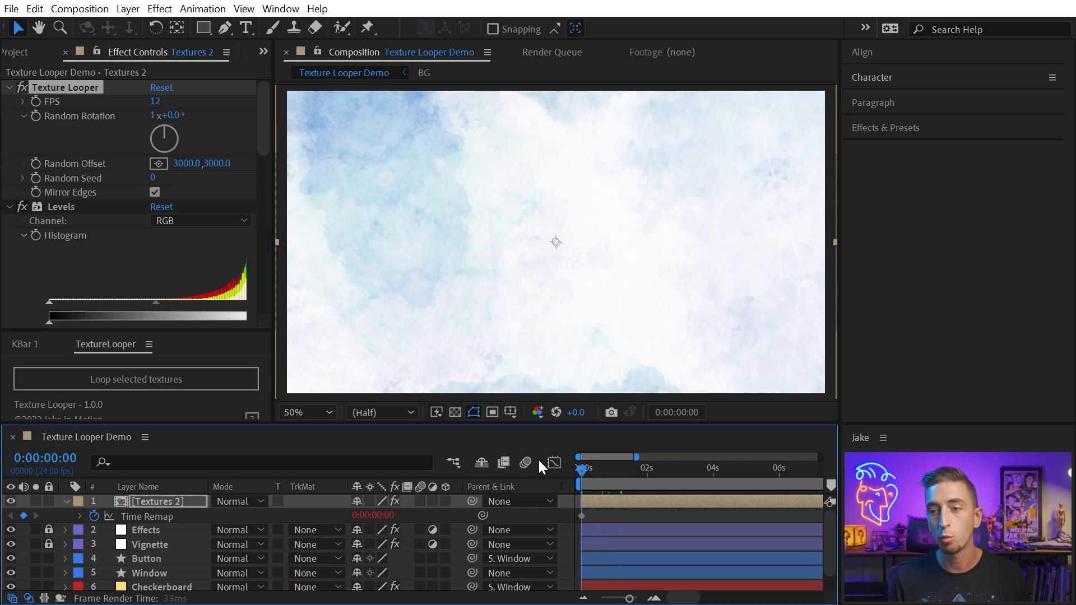
click(584, 477)
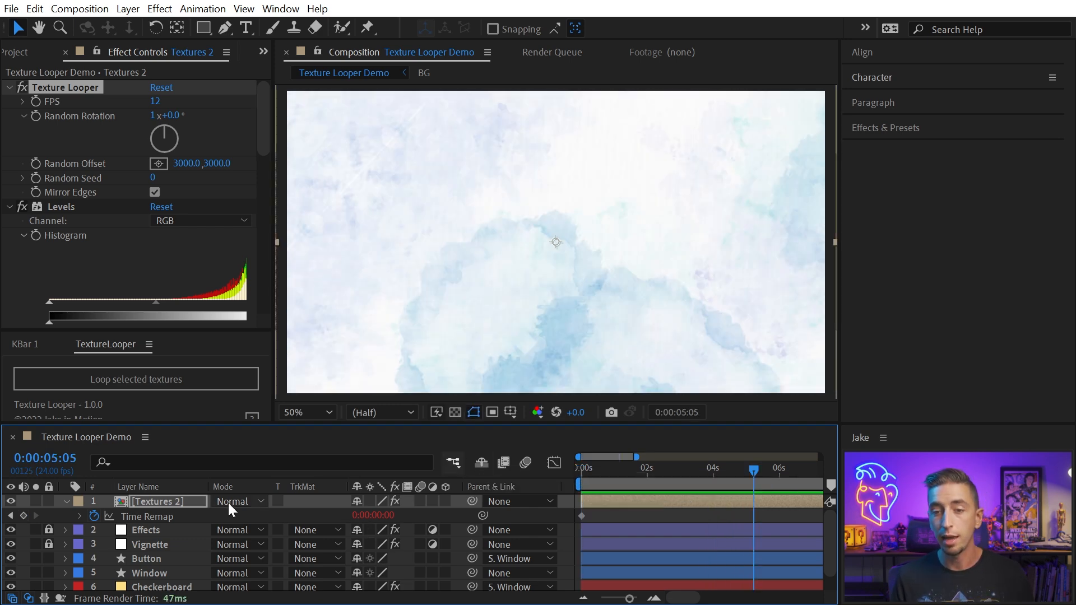
Open the blending Mode dropdown for the Textures 2 layer
click(236, 501)
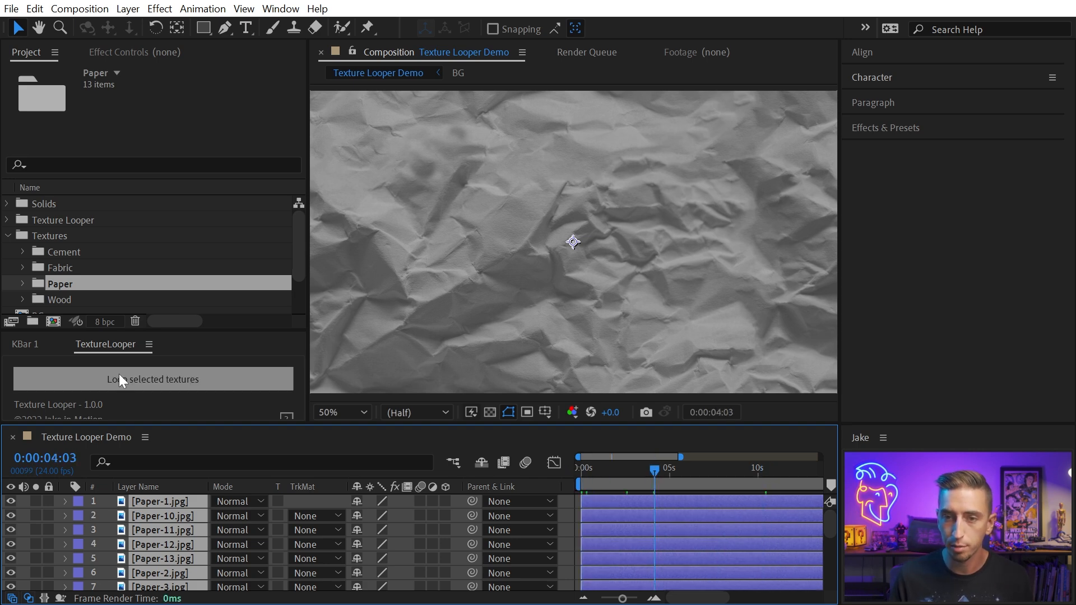
Loop the selected Paper images into a single Textures 3 layer
click(153, 378)
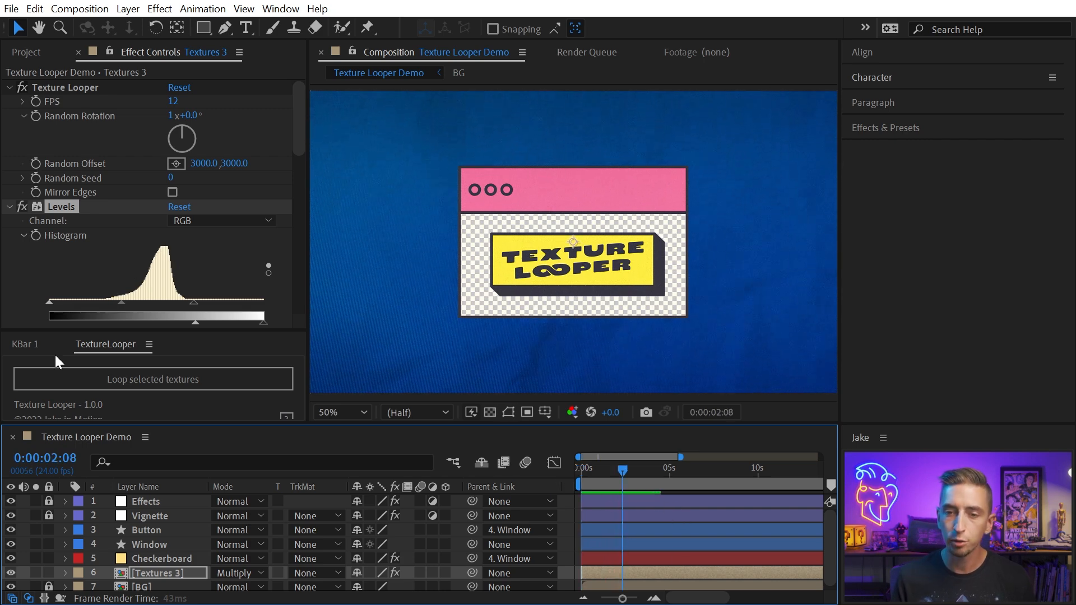
click(26, 51)
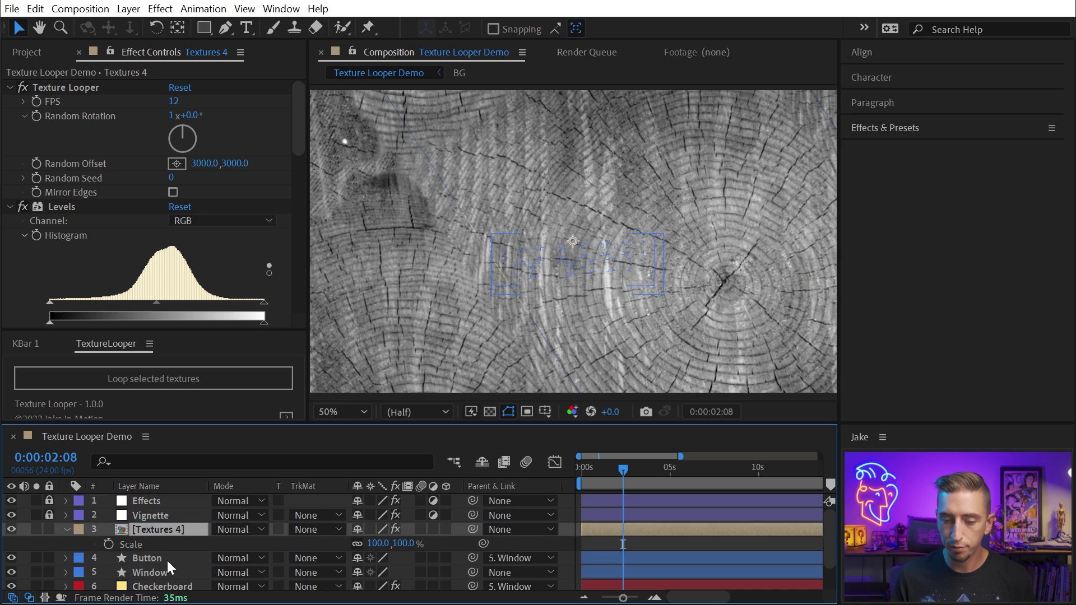
Give the Button layer a Textures 4 luma matte and scale Textures 4 to 40%
click(316, 557)
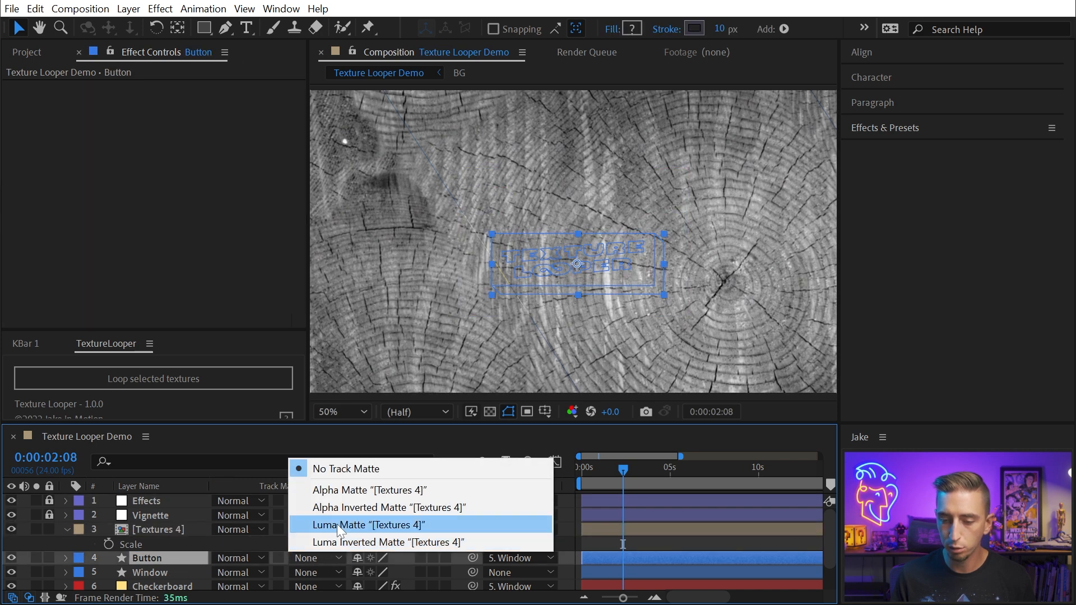
click(368, 524)
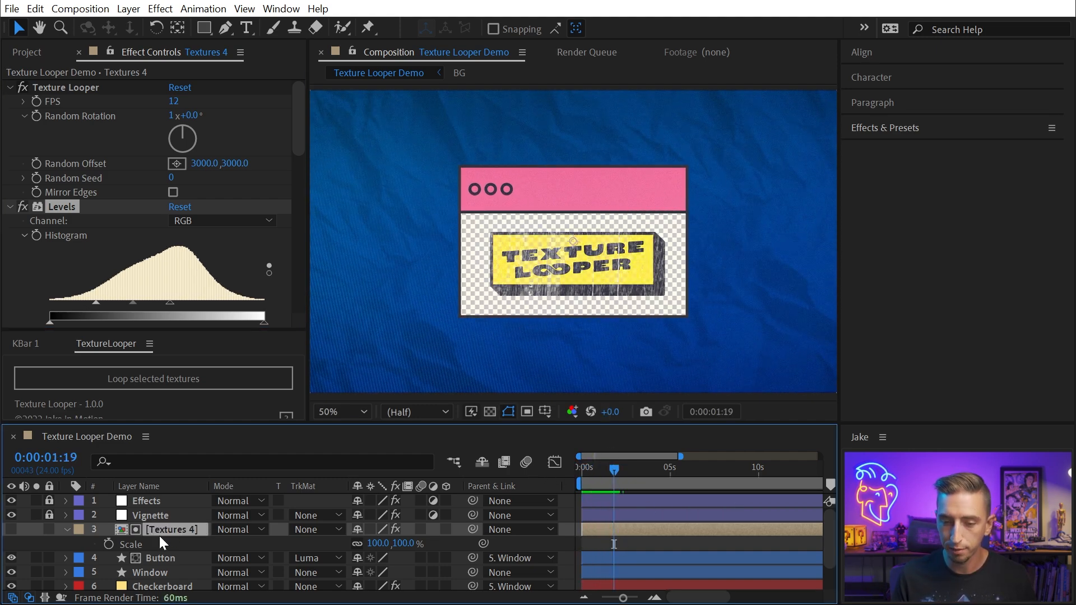
drag(388, 543, 363, 543)
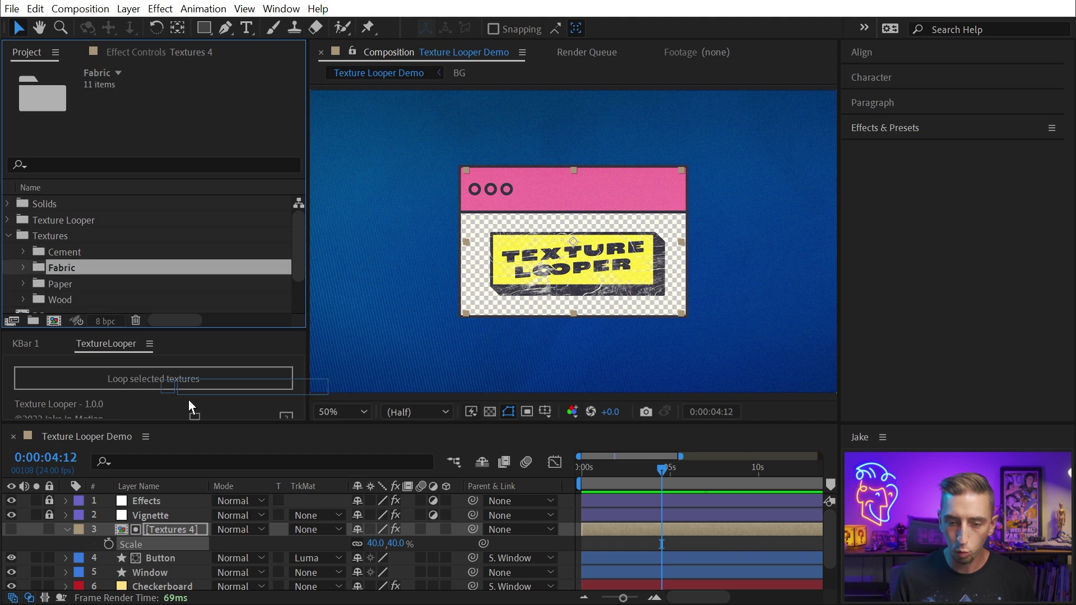
Loop the Fabric images into Textures 5 and set Random Position output to 80×140
click(153, 378)
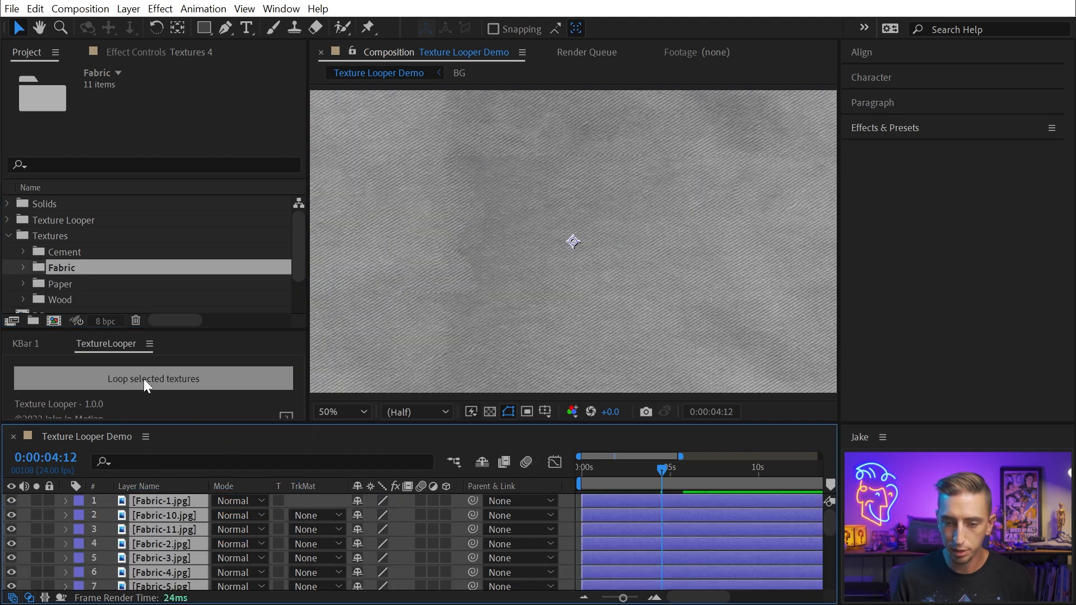
click(153, 379)
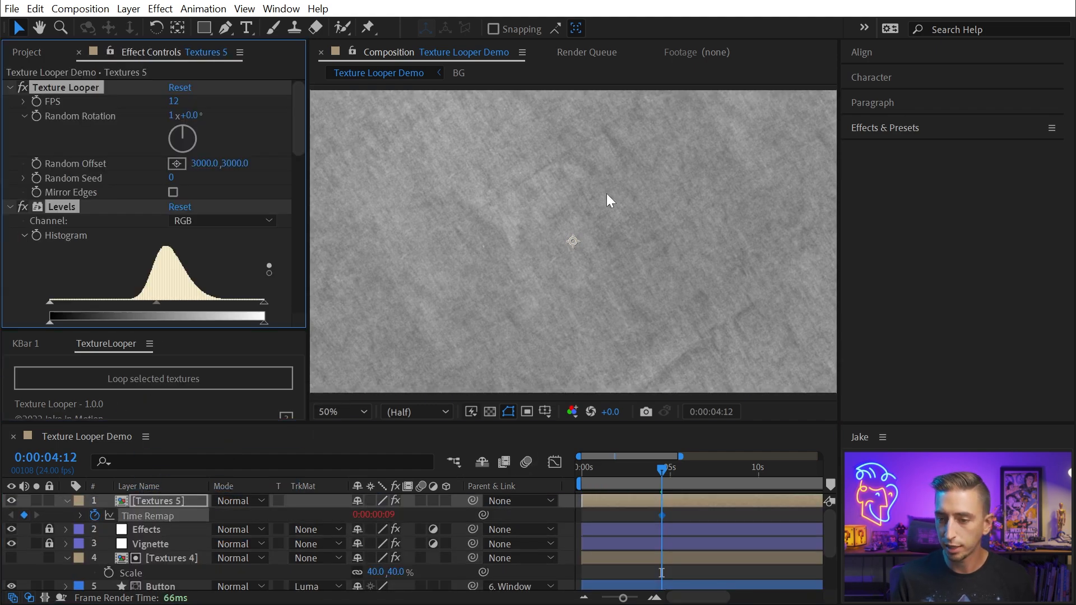
click(341, 412)
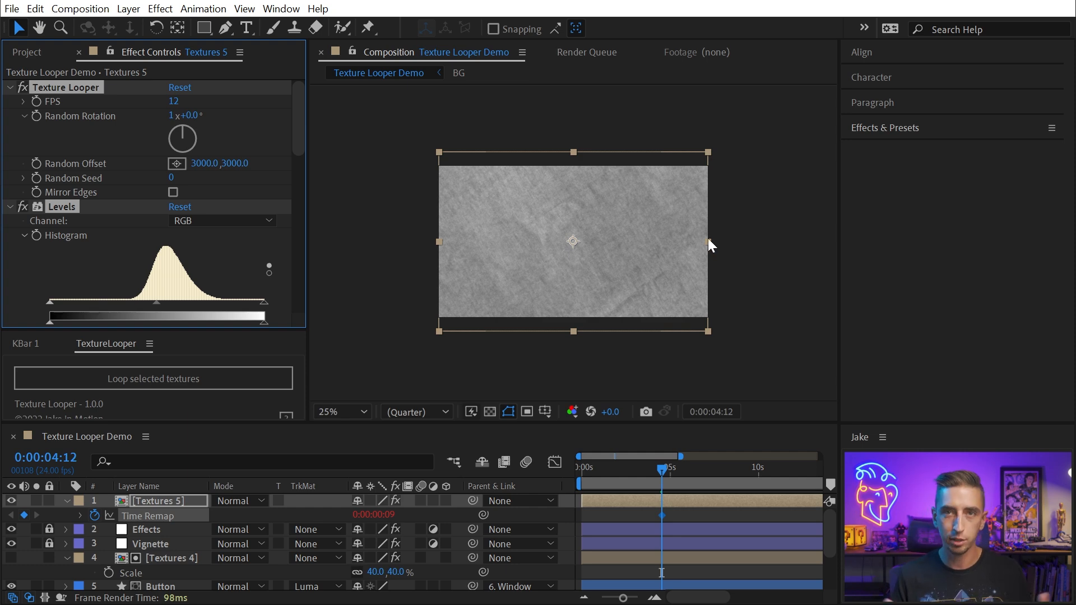
mouse_move(696, 178)
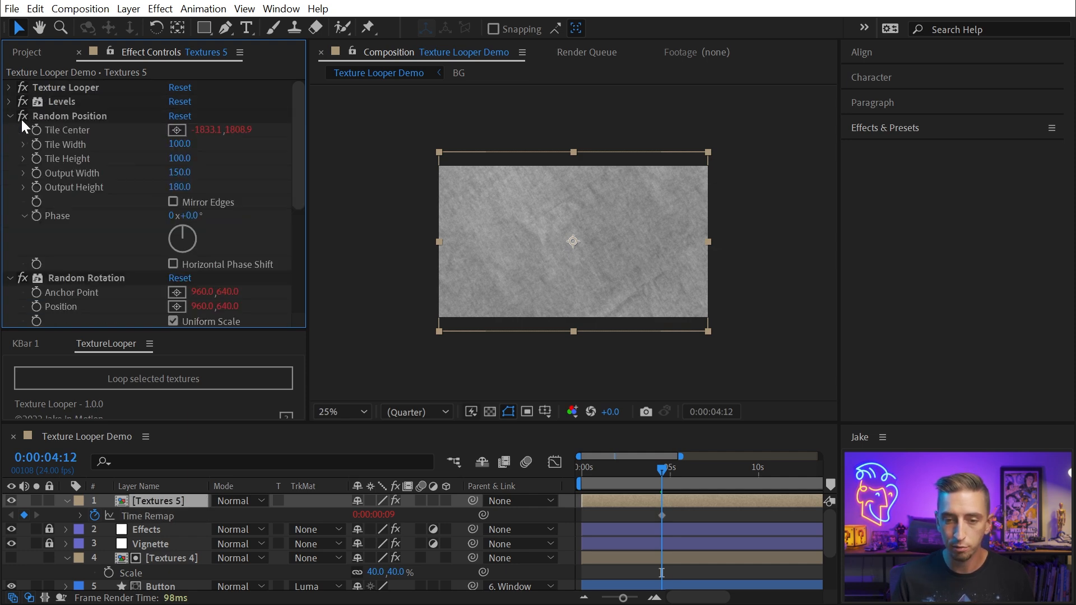
click(71, 116)
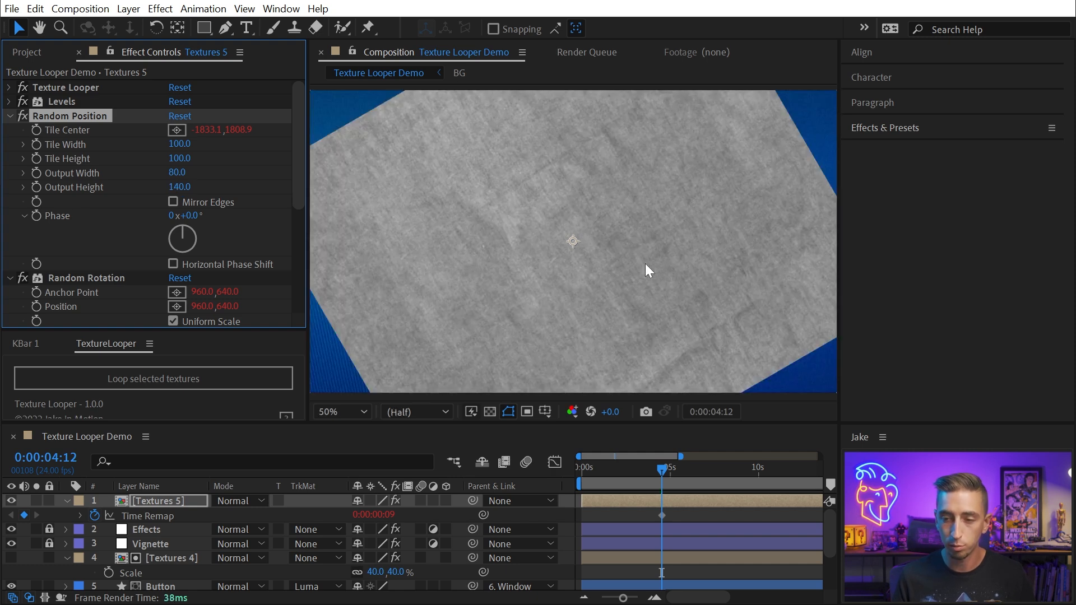
mouse_move(120, 169)
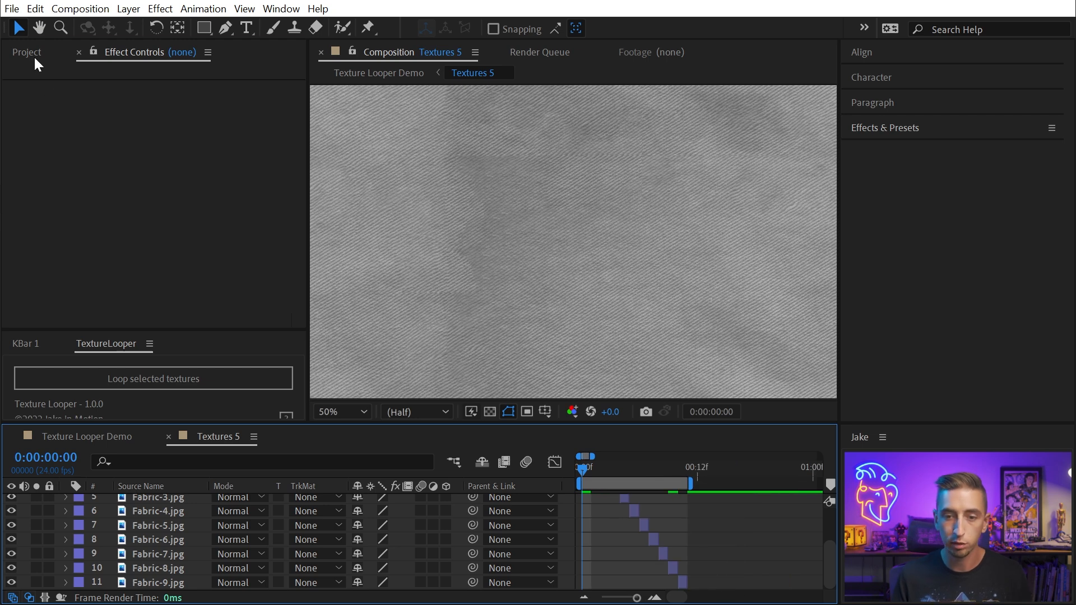
Select the Paper texture folder's images and bring them into Textures 5
click(26, 51)
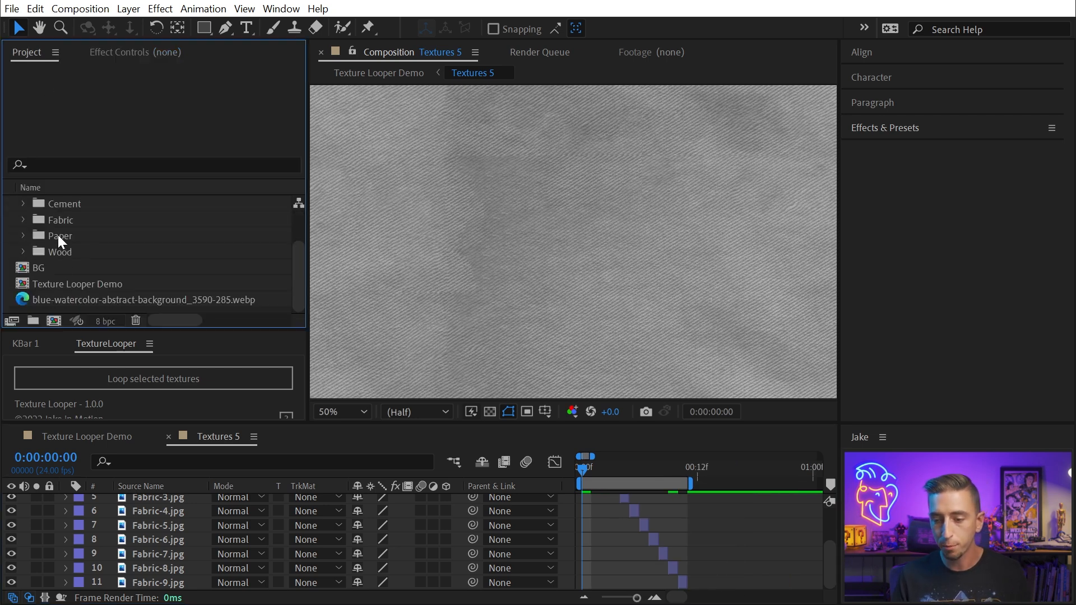
click(60, 235)
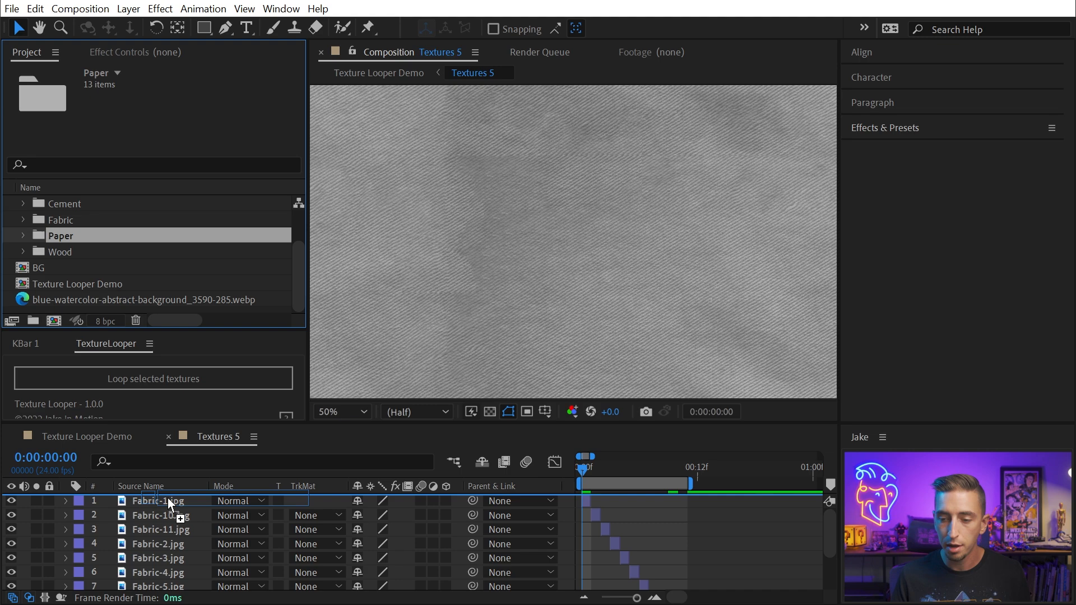
scroll(down, 3)
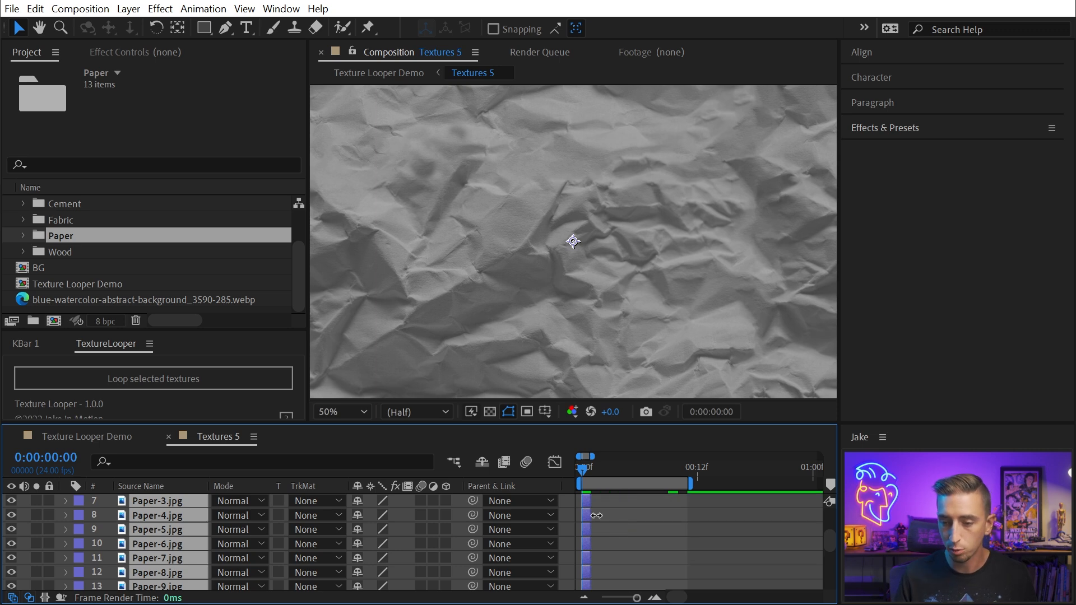
scroll(down, 3)
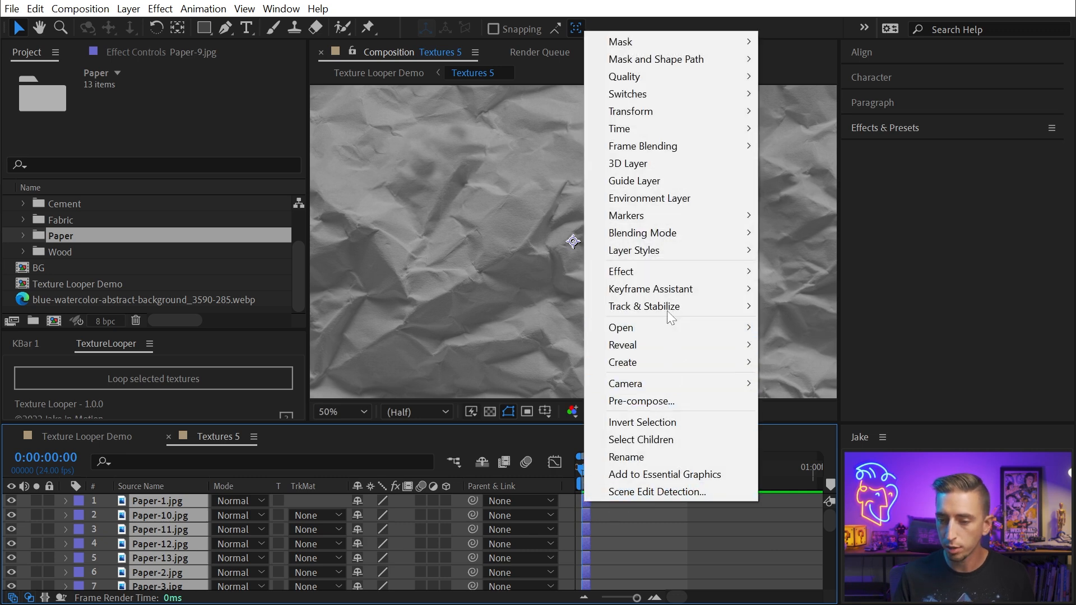
Sequence the thirteen paper layers end to end after the fabric frames
click(651, 289)
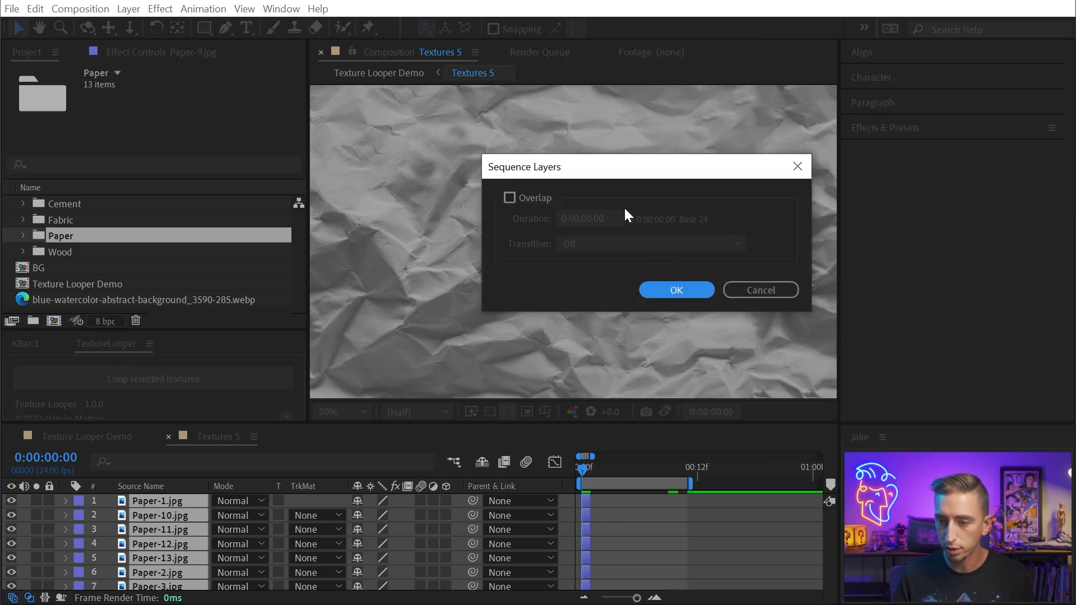
click(675, 290)
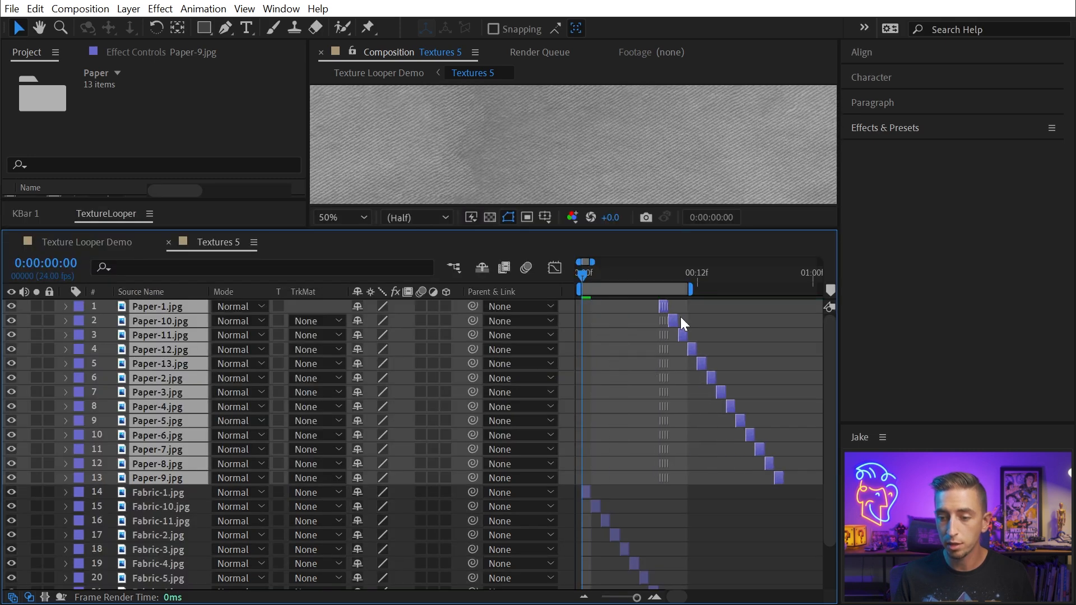
scroll(down, 3)
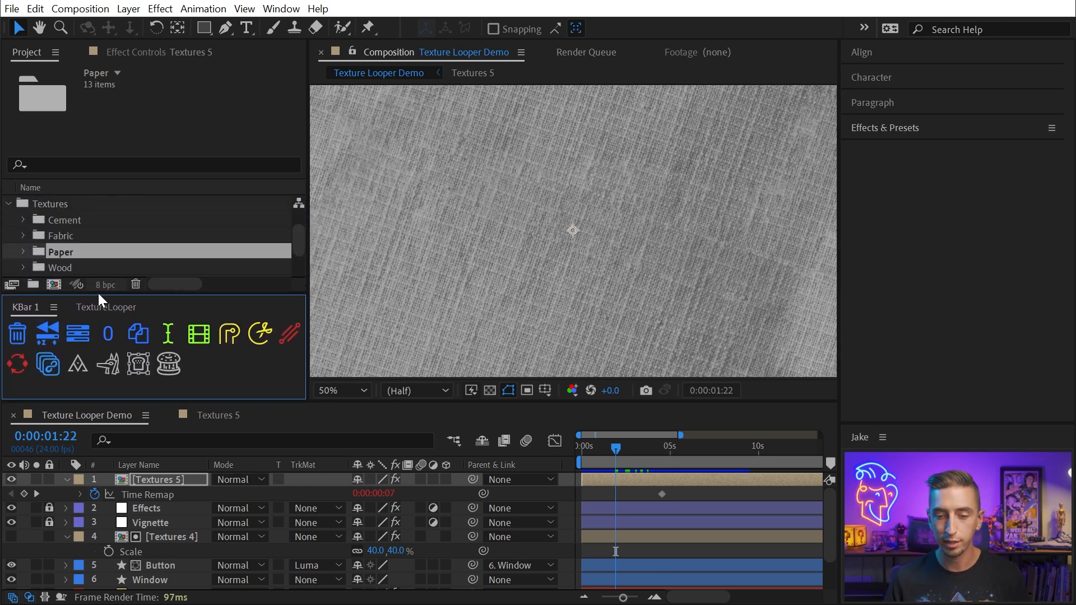
mouse_move(47, 366)
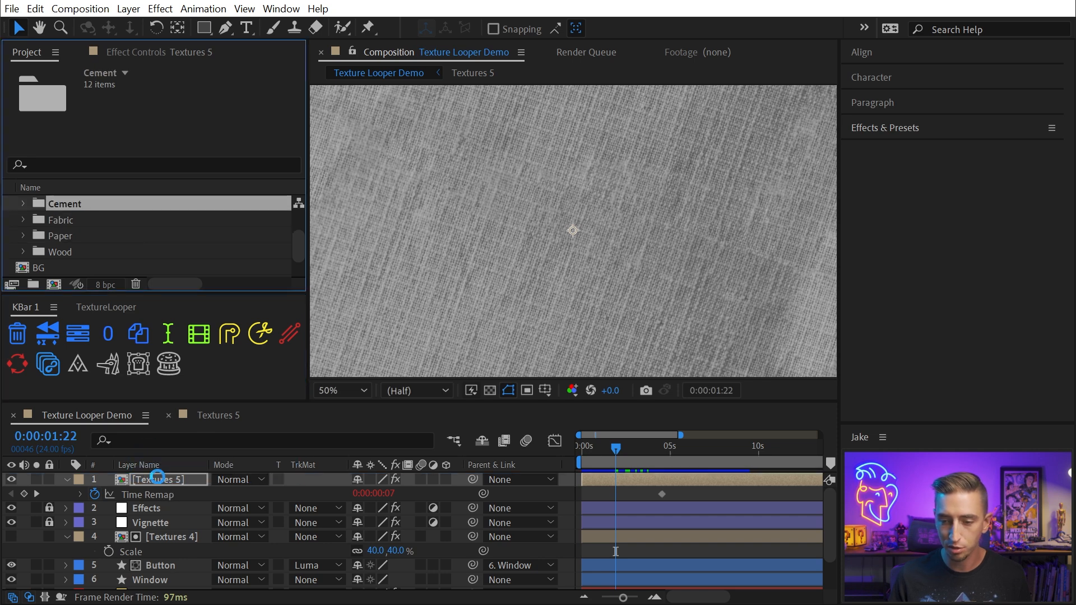
Add the Cement images to the demo comp and loop them with Texture Looper
click(47, 364)
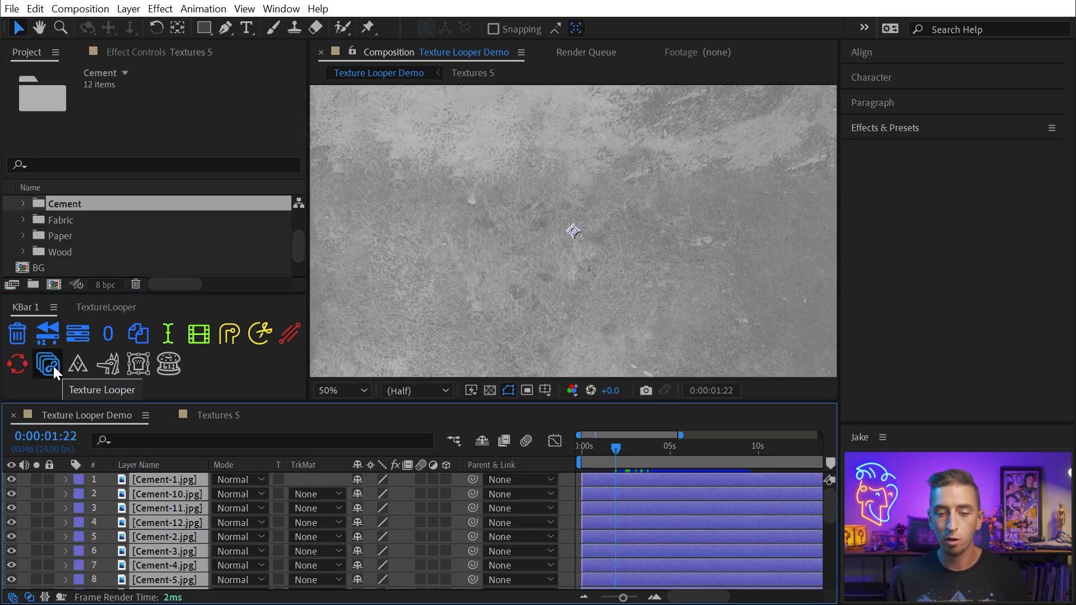
click(42, 363)
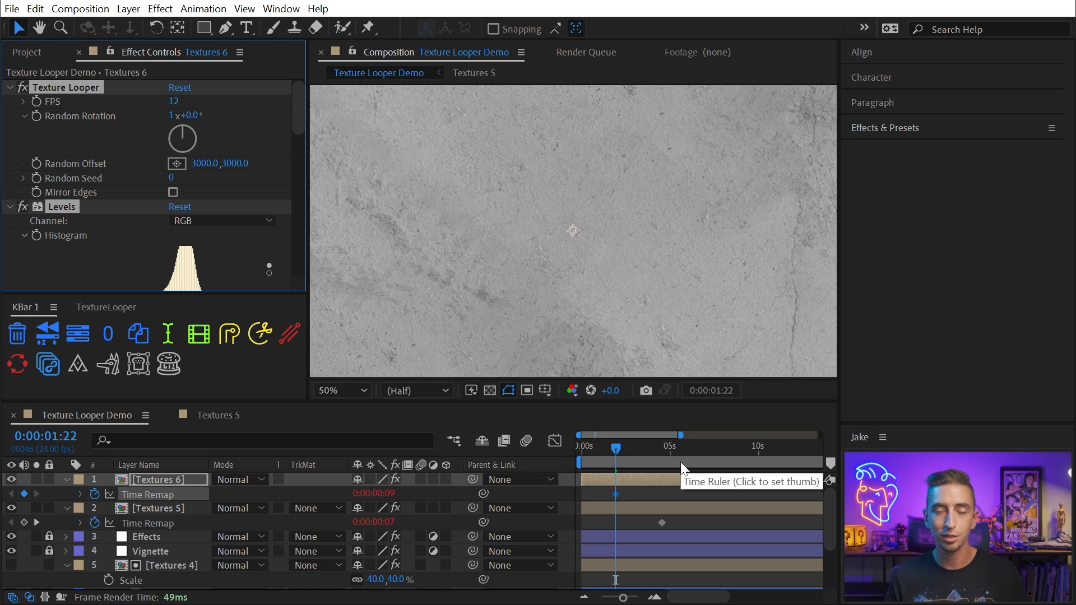
mouse_move(98, 311)
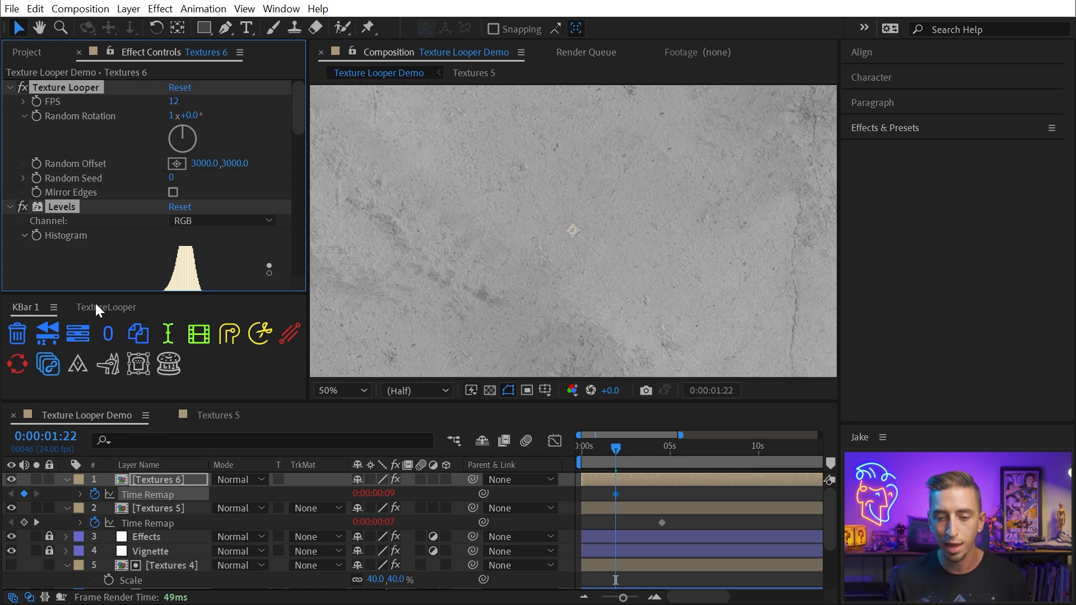